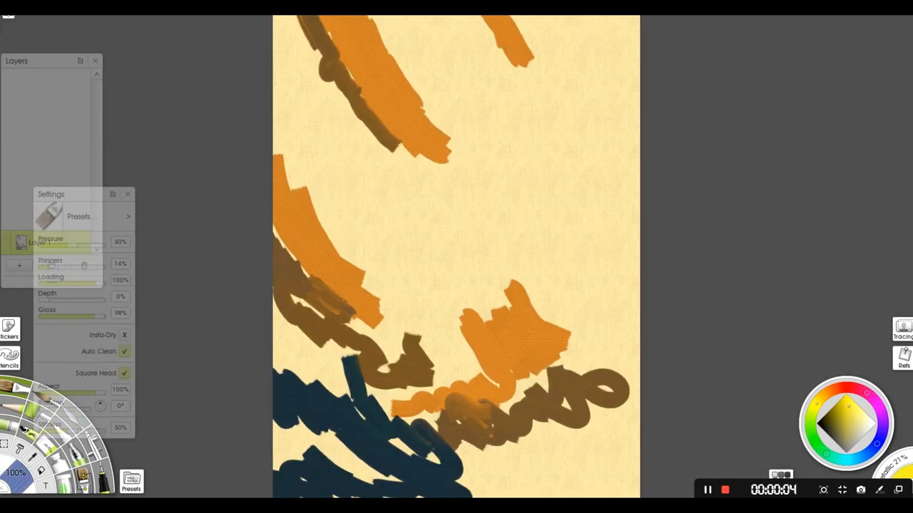
# Paint diagonal orange, yellow and dark brown sunset strokes across the whole canvas
pyautogui.moveTo(292, 114); pyautogui.dragTo(421, 293)
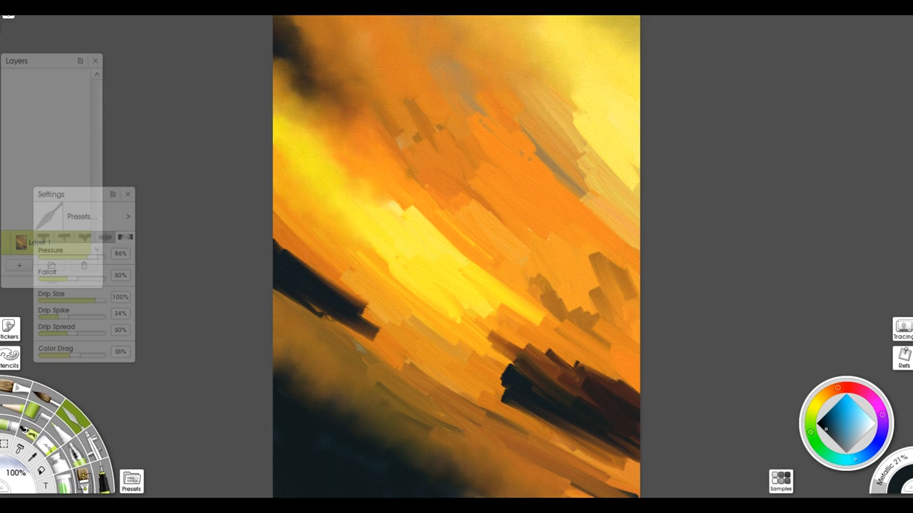
# Blend the diagonal orange-yellow strokes and dark streaks into soft sky gradients
pyautogui.moveTo(299, 214); pyautogui.dragTo(378, 313)
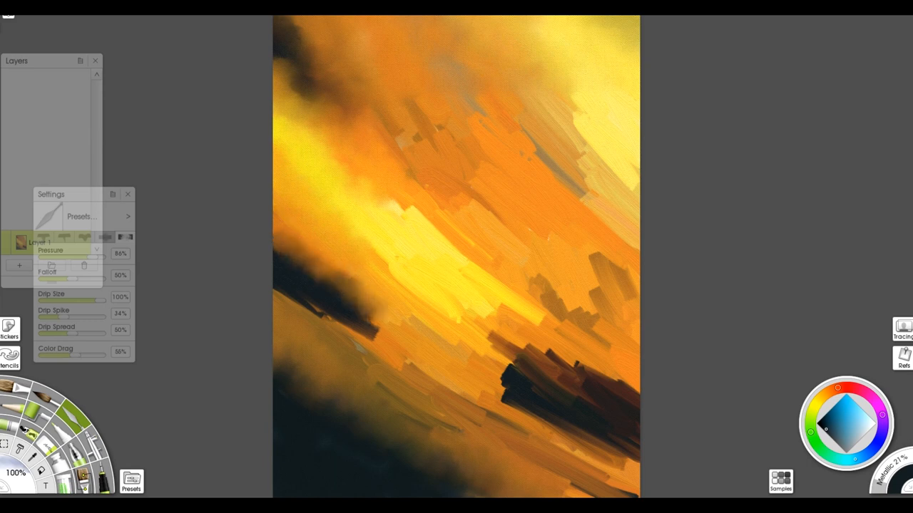
pyautogui.moveTo(335, 286); pyautogui.dragTo(385, 363)
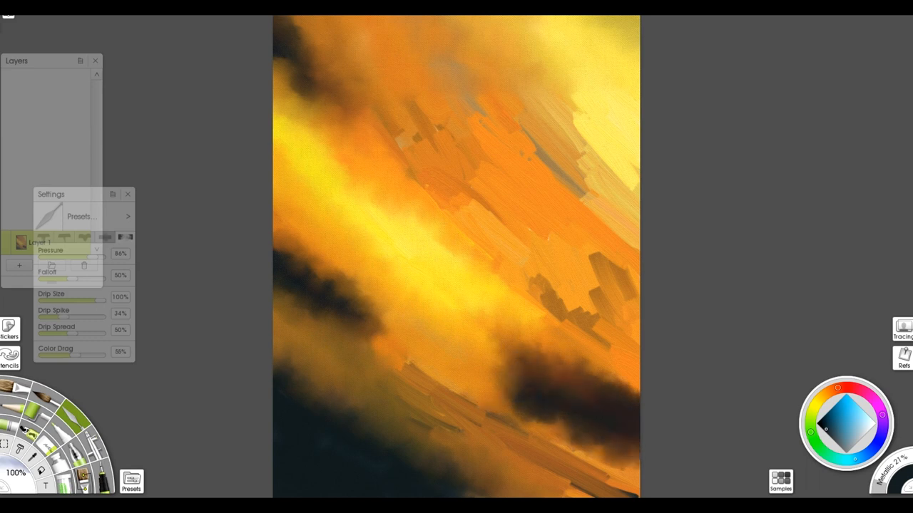
pyautogui.moveTo(399, 371); pyautogui.dragTo(620, 499)
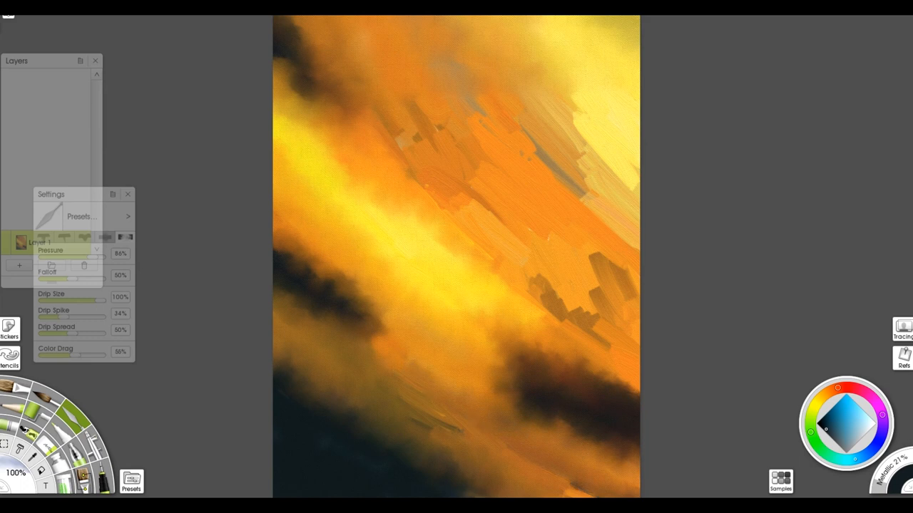
pyautogui.moveTo(378, 336); pyautogui.dragTo(599, 492)
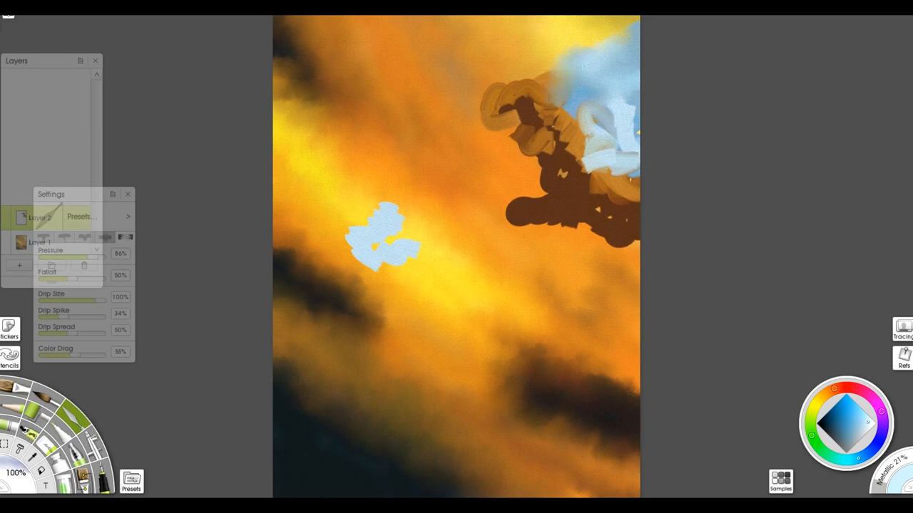
# Paint pale blue cloud masses with brownish-grey shadows at the edges of the sky
pyautogui.moveTo(556, 93); pyautogui.dragTo(570, 164)
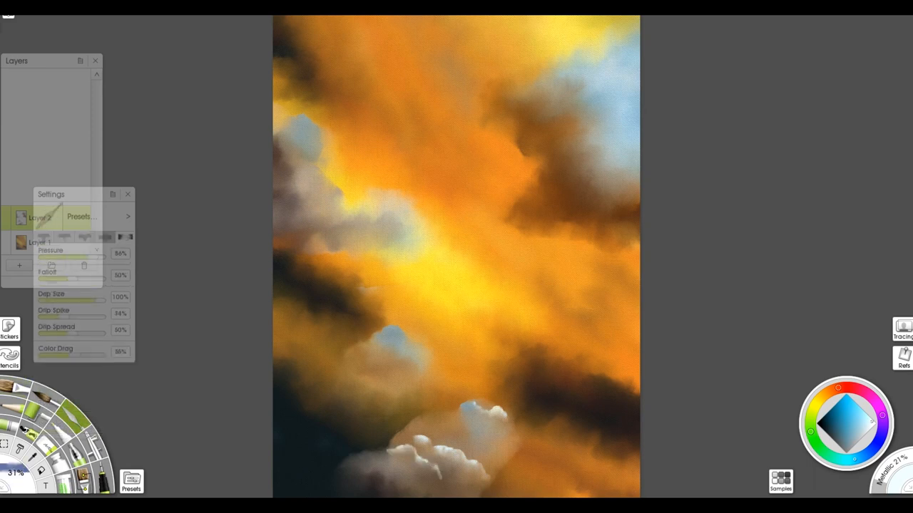
# Build up billowing cloud shapes and add bright white highlight edges, especially upper right
pyautogui.moveTo(378, 350); pyautogui.dragTo(439, 359)
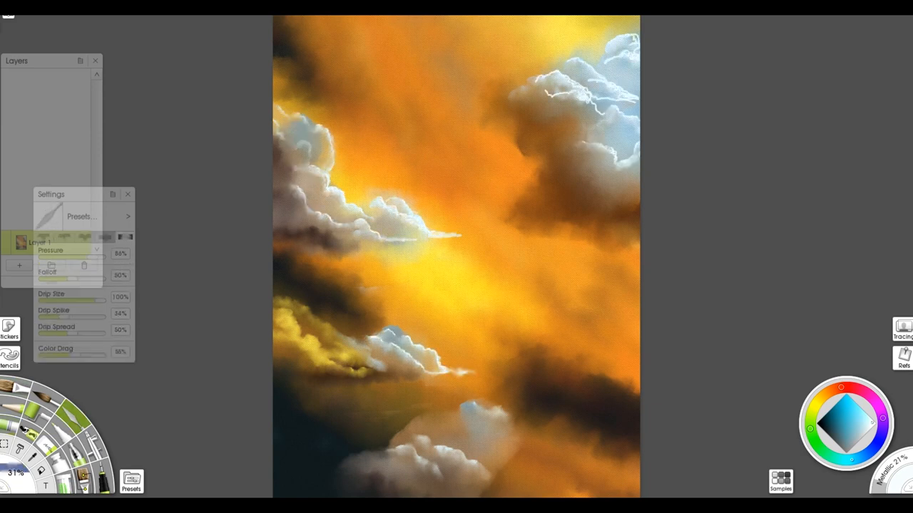
pyautogui.moveTo(514, 114); pyautogui.dragTo(628, 214)
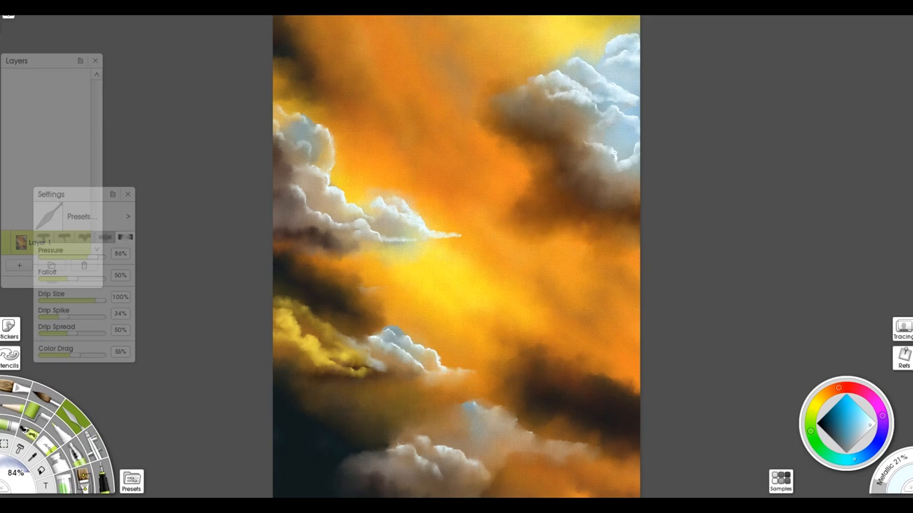
pyautogui.click(506, 68)
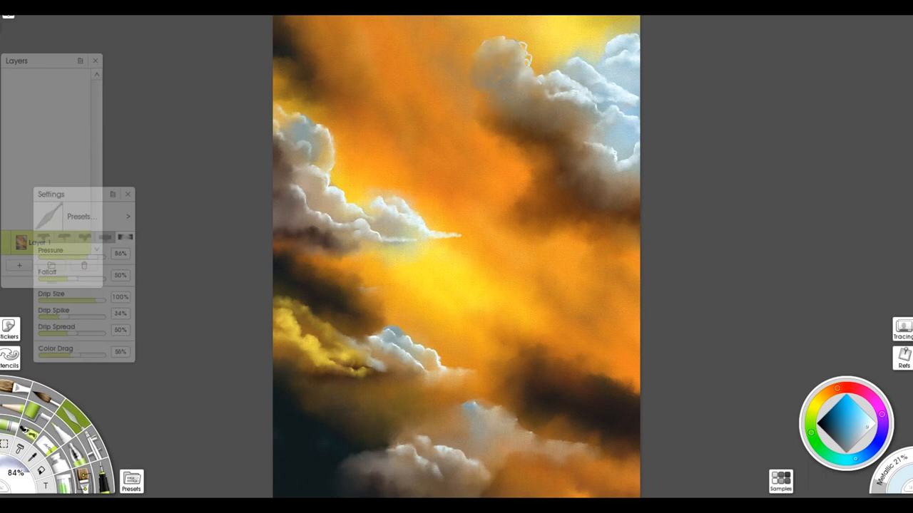